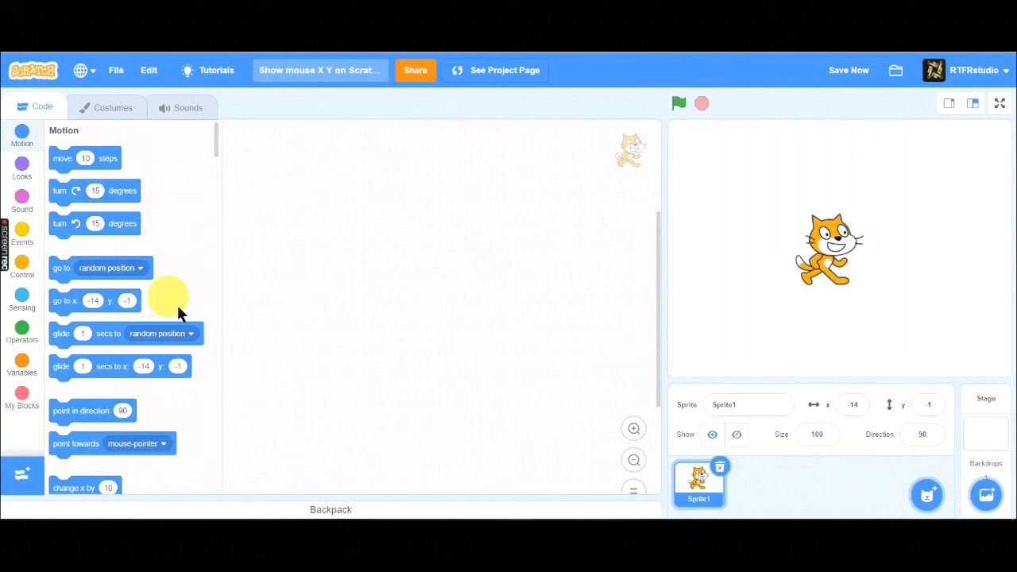
mouse_move(258, 73)
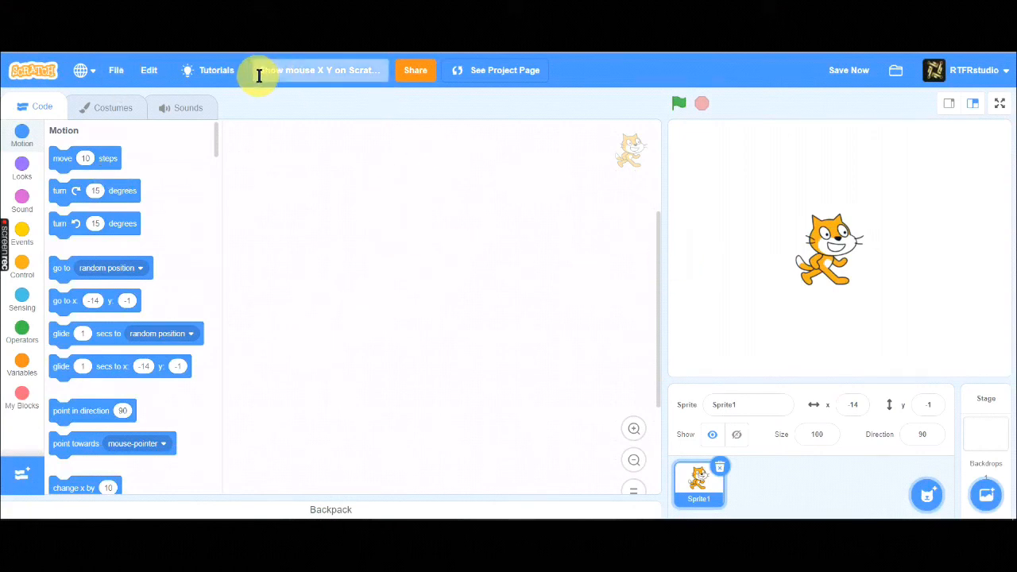
mouse_move(405, 135)
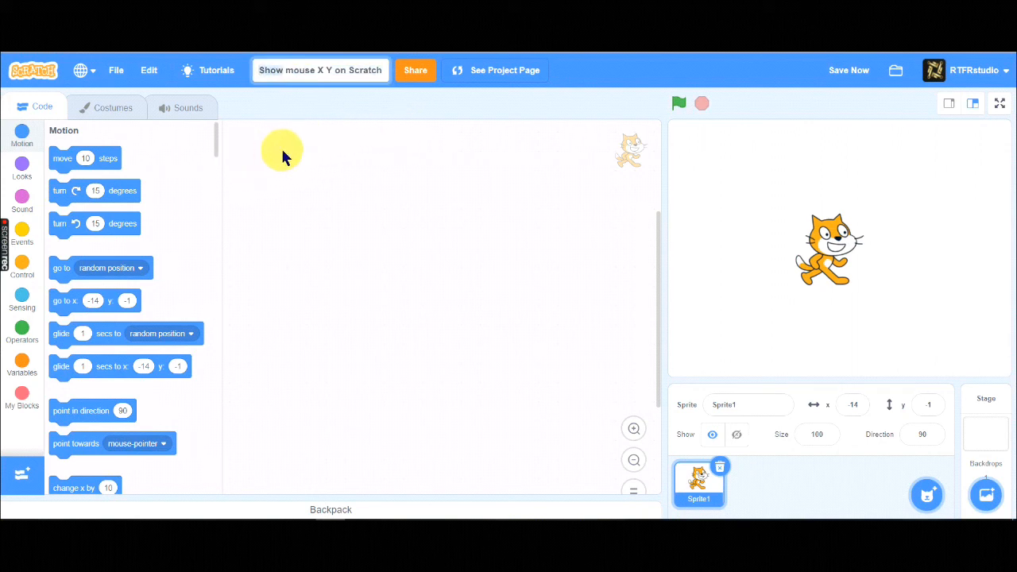
mouse_move(350, 83)
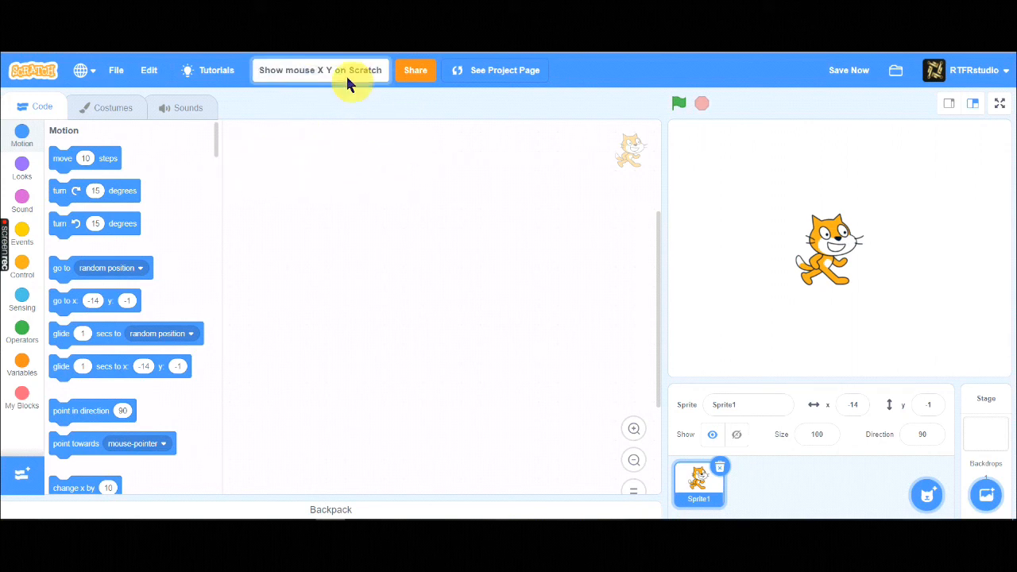
mouse_move(770, 286)
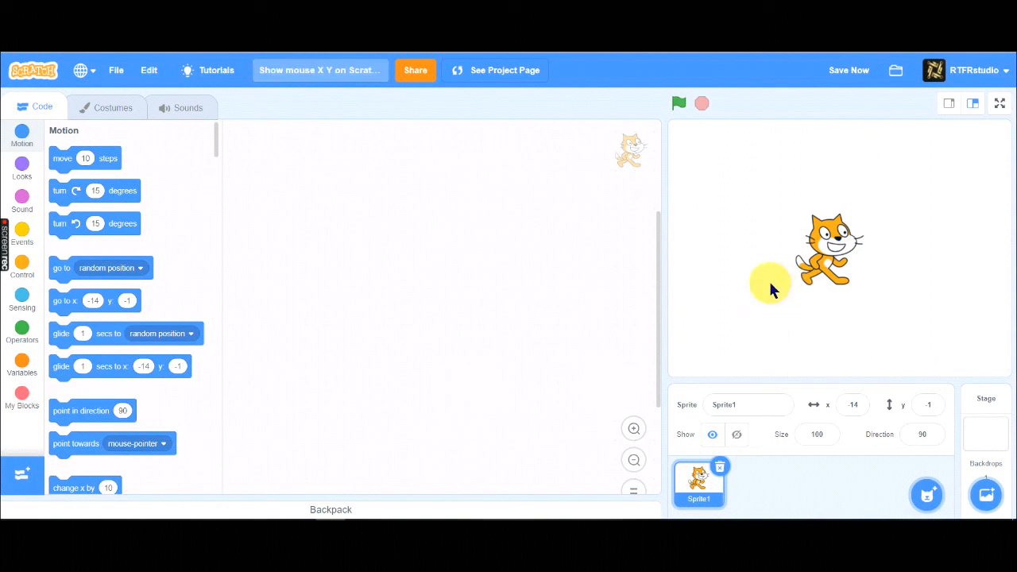
mouse_move(807, 393)
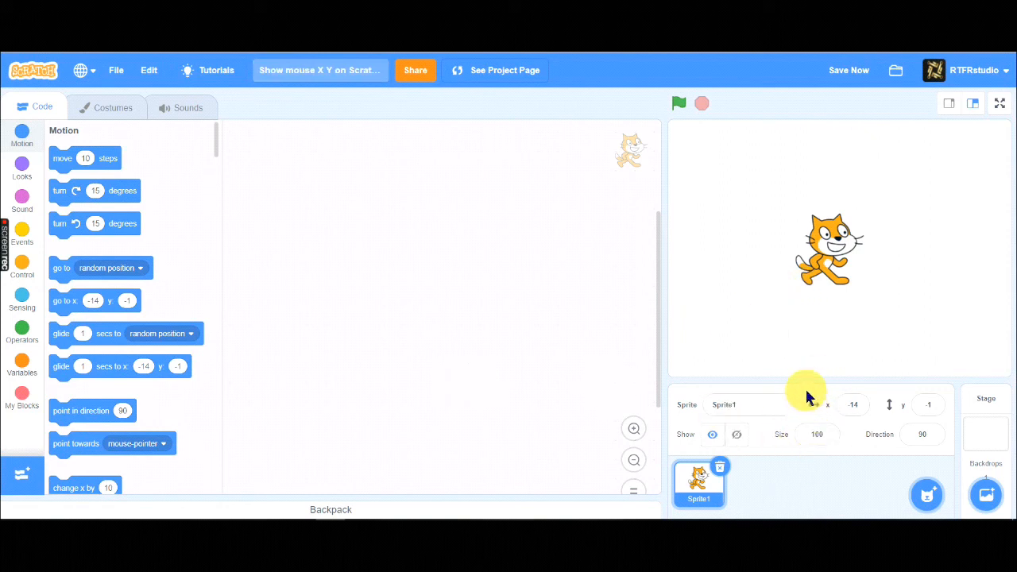
mouse_move(874, 405)
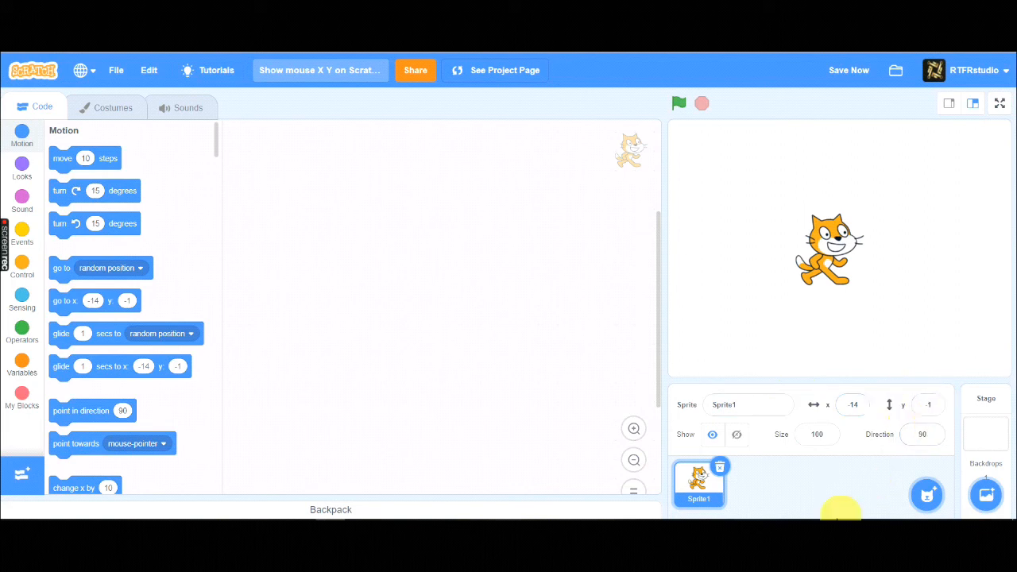
mouse_move(1003, 358)
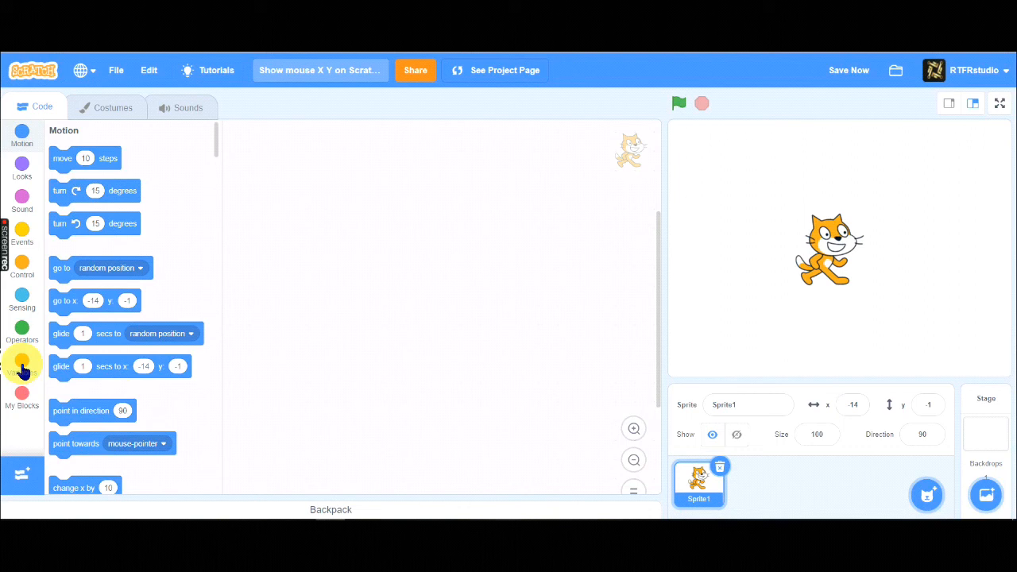
Make two variables, 'mouse X' and 'mouse Y', each with a stage readout at 0.
click(21, 361)
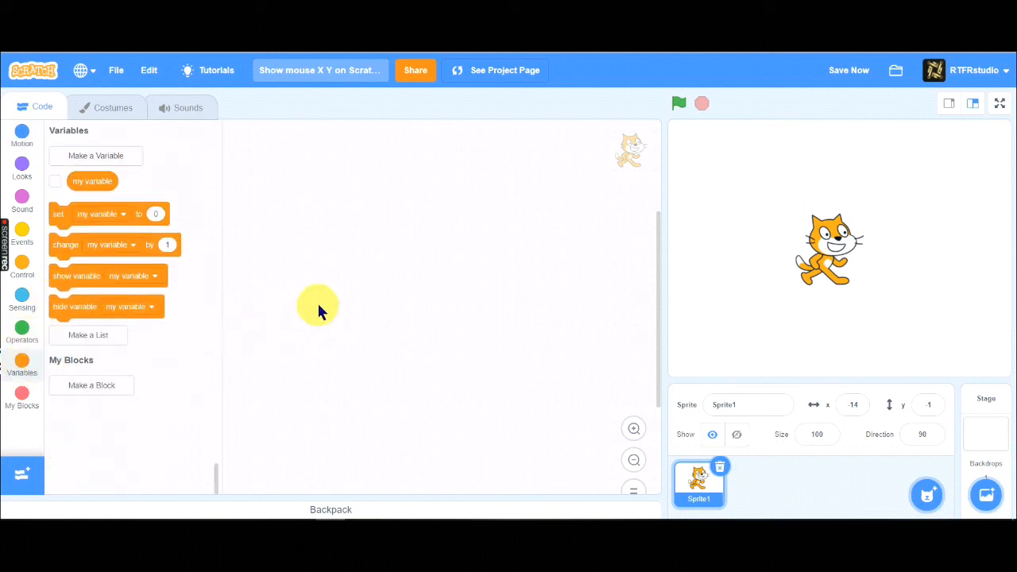
mouse_move(50, 217)
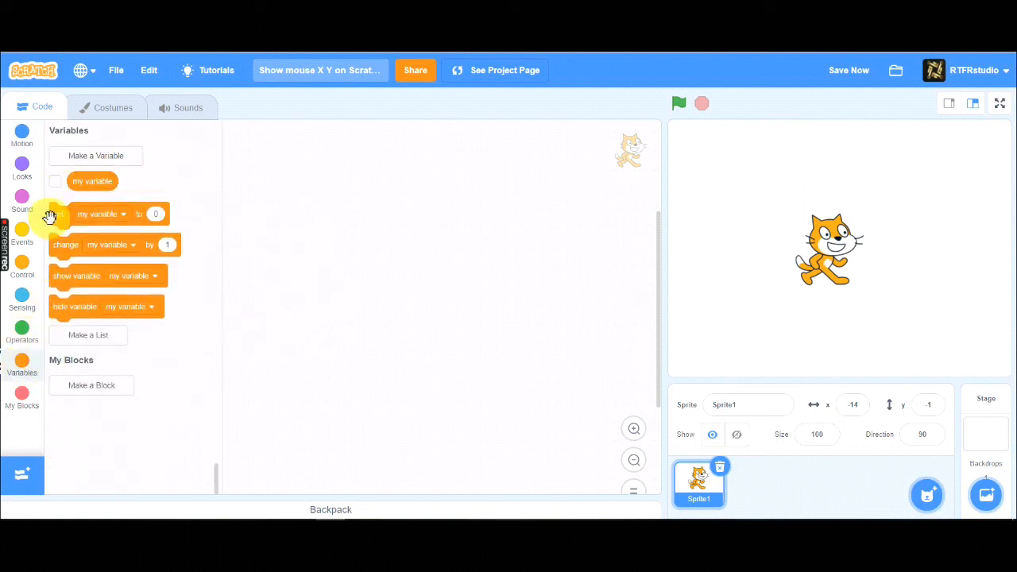
click(95, 155)
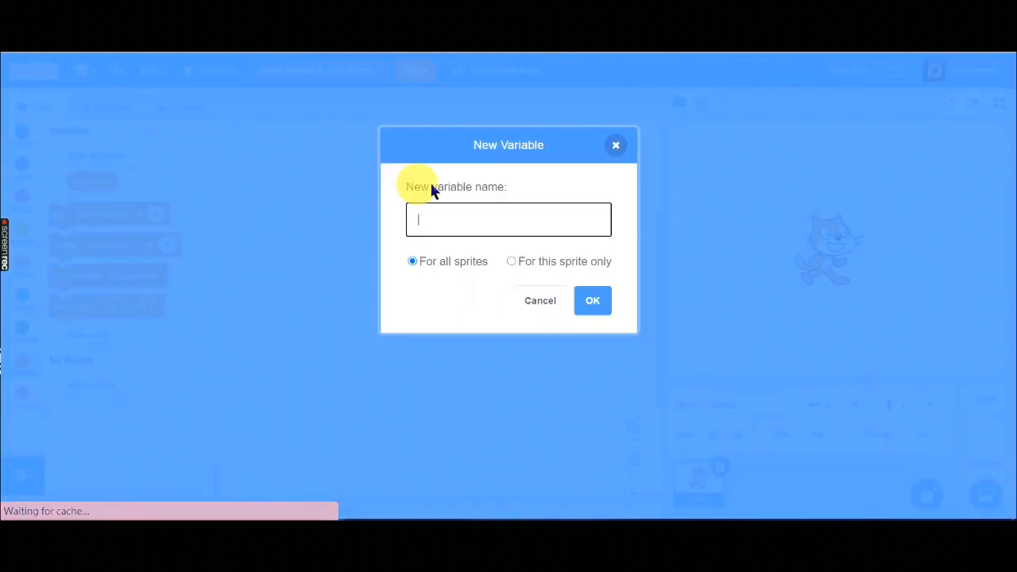
text(md)
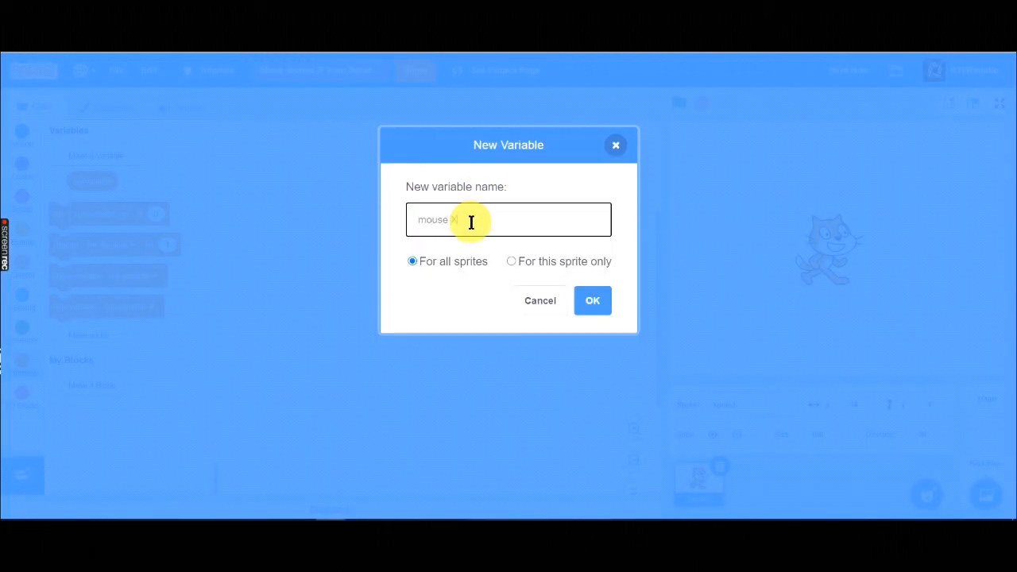
click(592, 301)
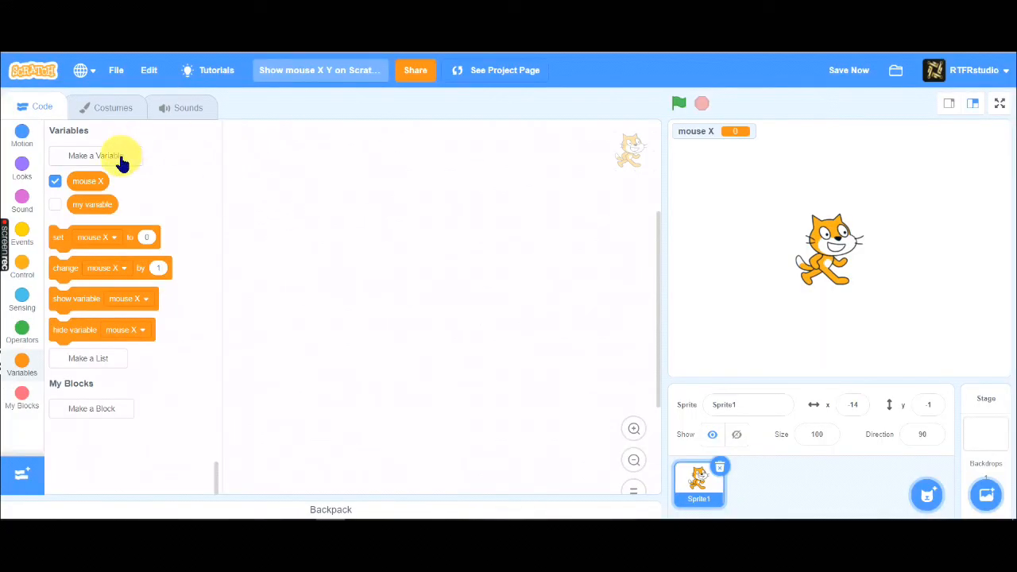
mouse_move(119, 159)
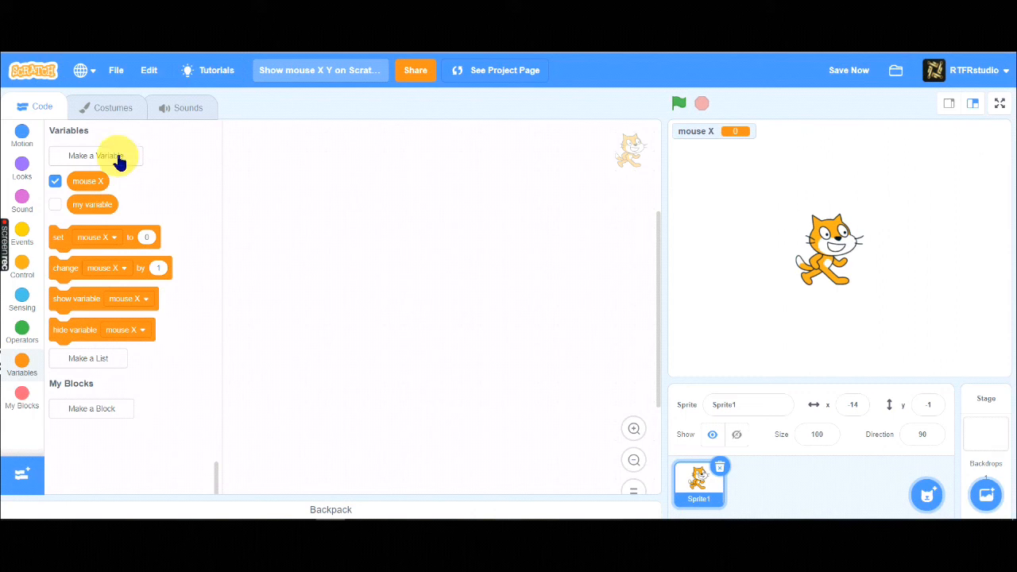
click(95, 155)
text(mouse)
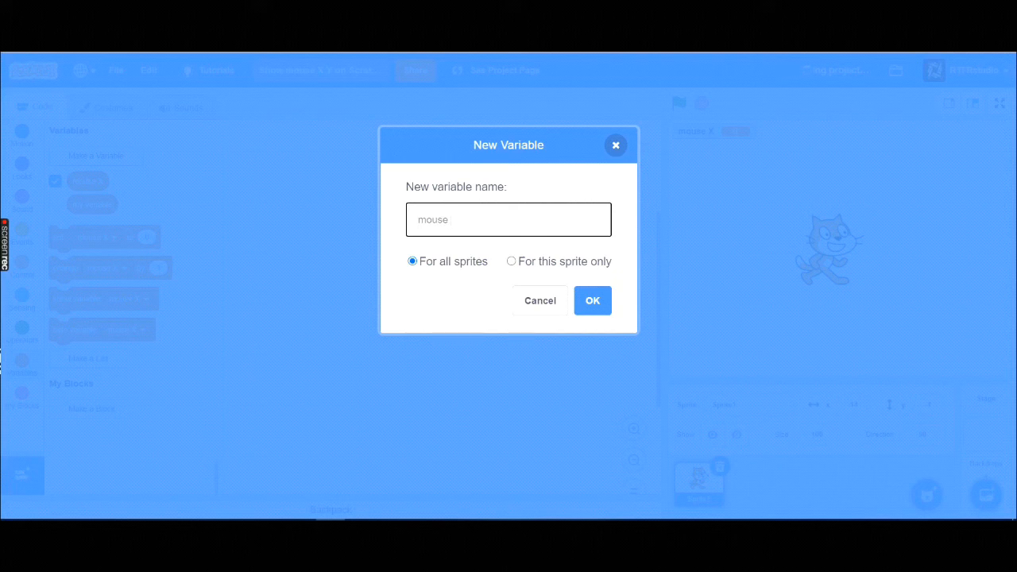
text(Y)
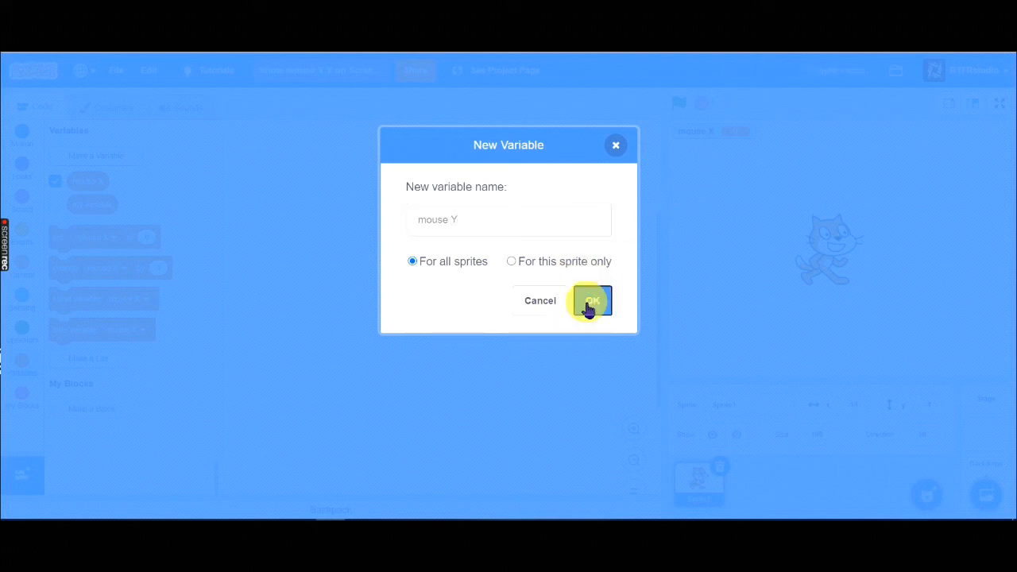
click(590, 300)
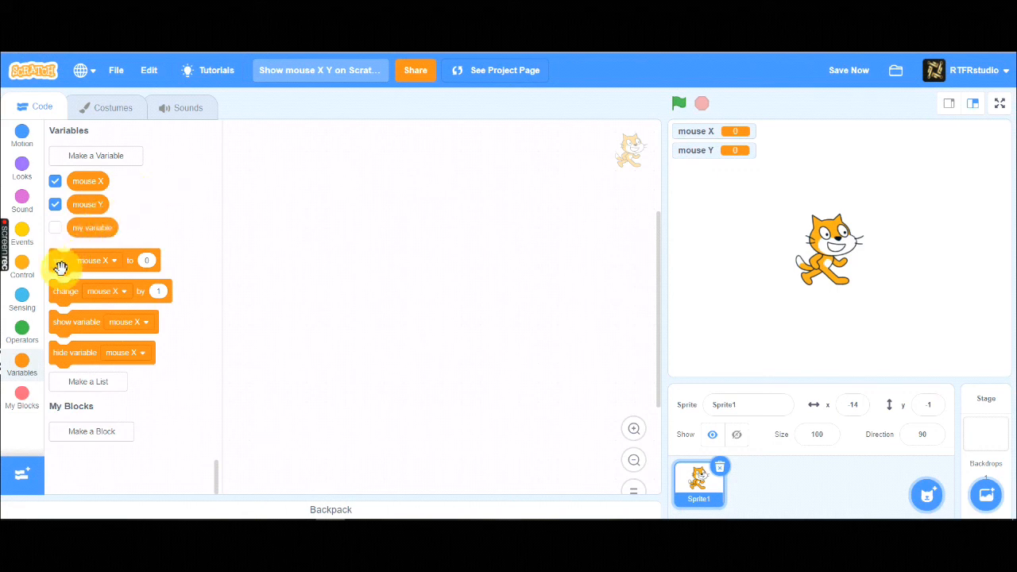
Stack two set blocks, one setting mouse X to 0 and one setting mouse Y to 0.
drag(88, 260, 398, 231)
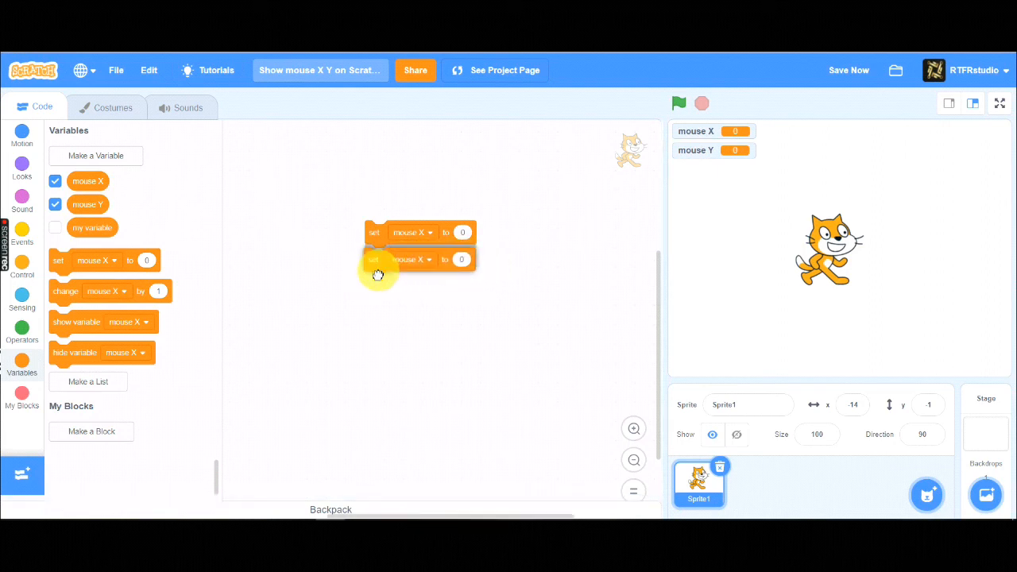
click(409, 259)
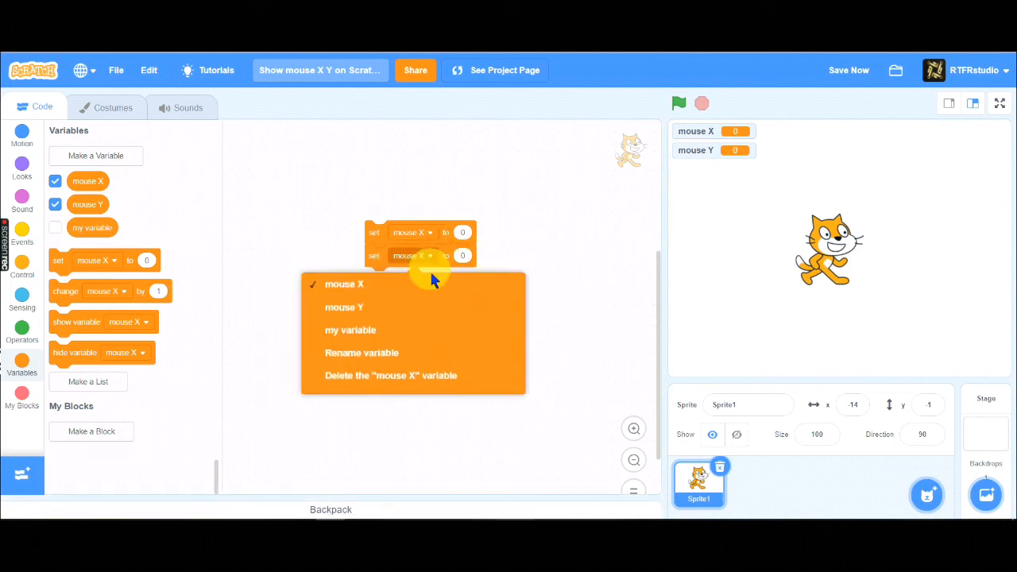
mouse_move(413, 311)
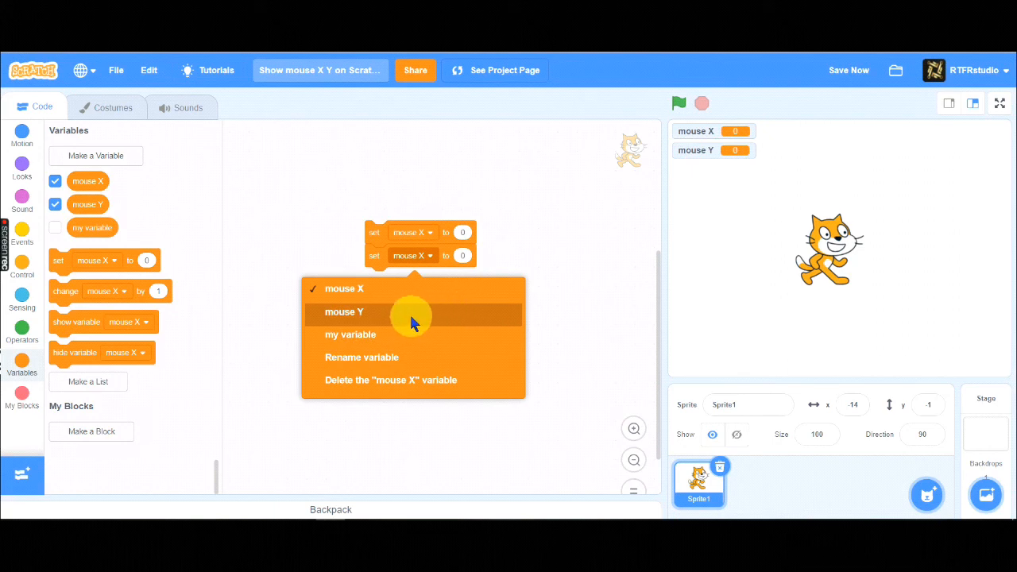
click(344, 311)
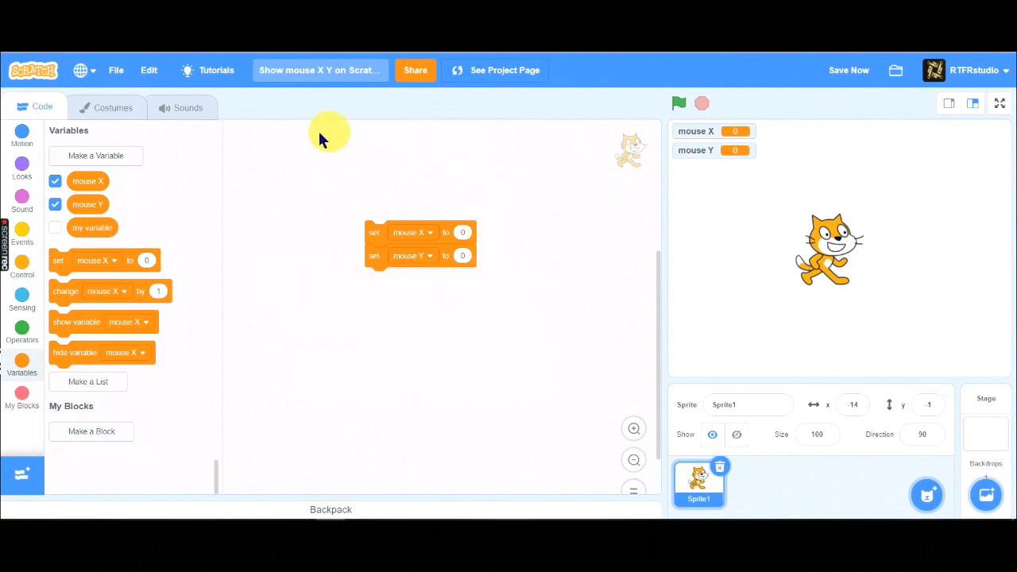
mouse_move(373, 238)
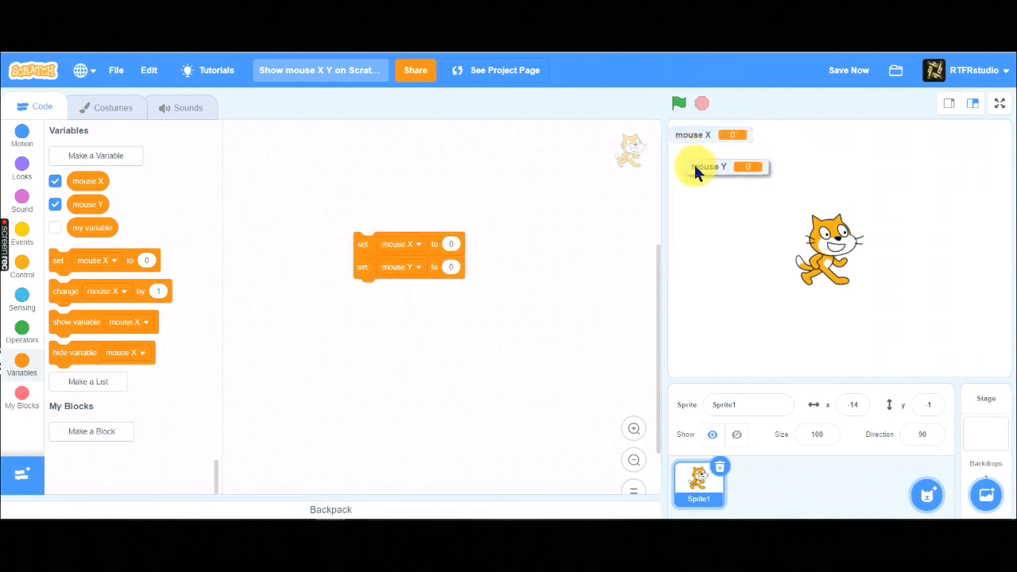
right_click(706, 166)
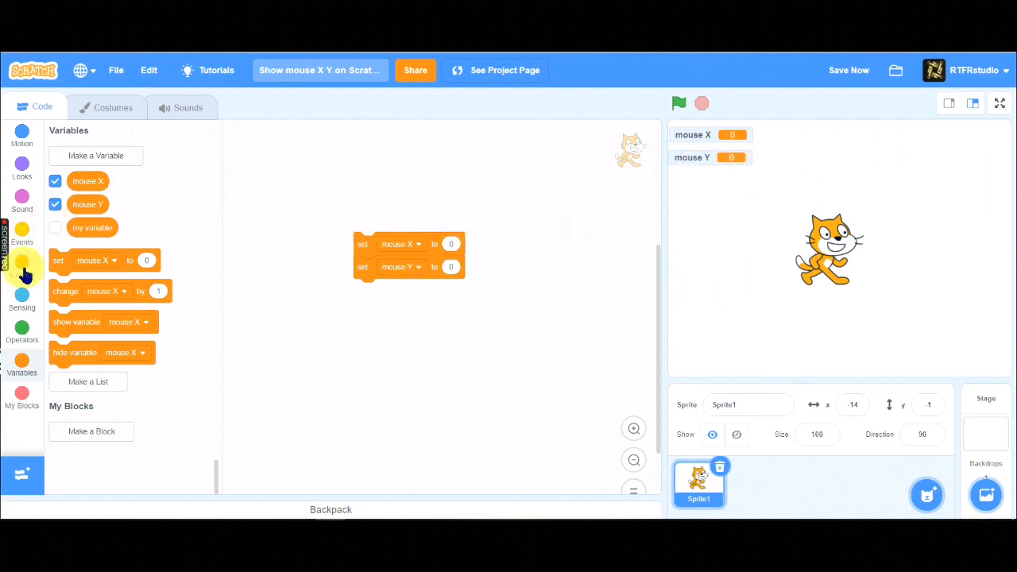
mouse_move(28, 235)
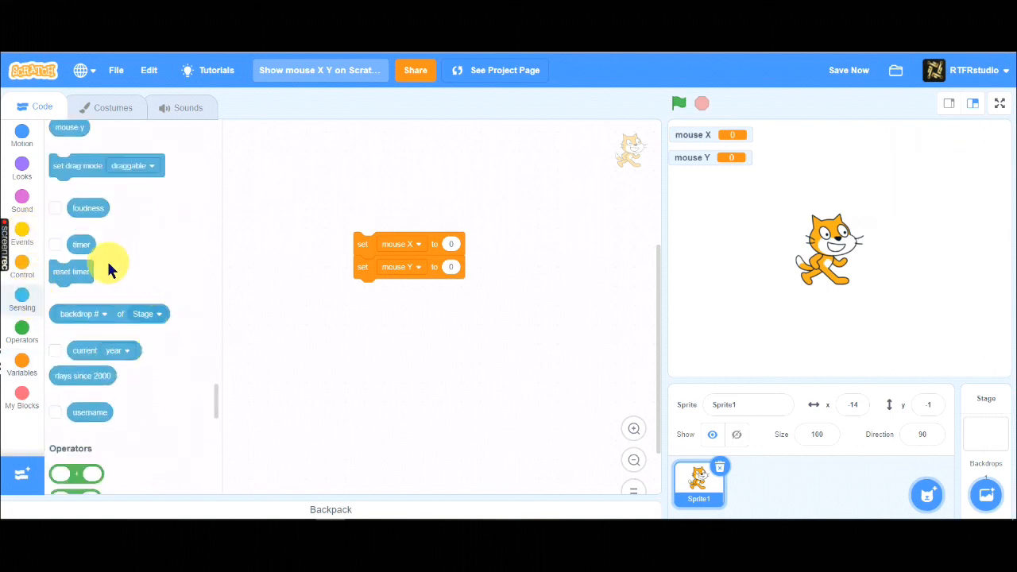
Drop mouse x and mouse y reporters into the set blocks; move readouts to bottom-left and bottom-right.
scroll(up, 3)
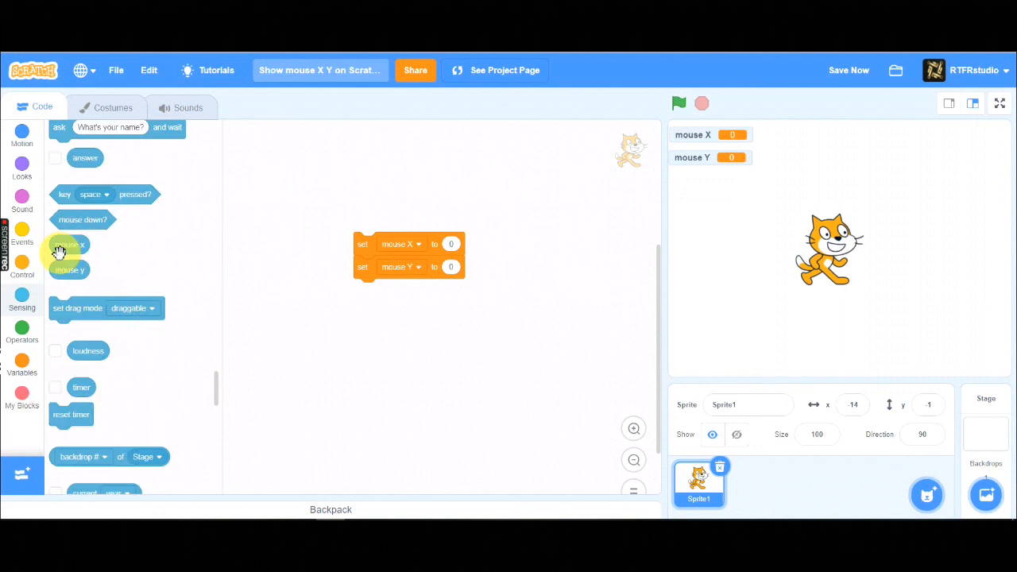
mouse_move(513, 252)
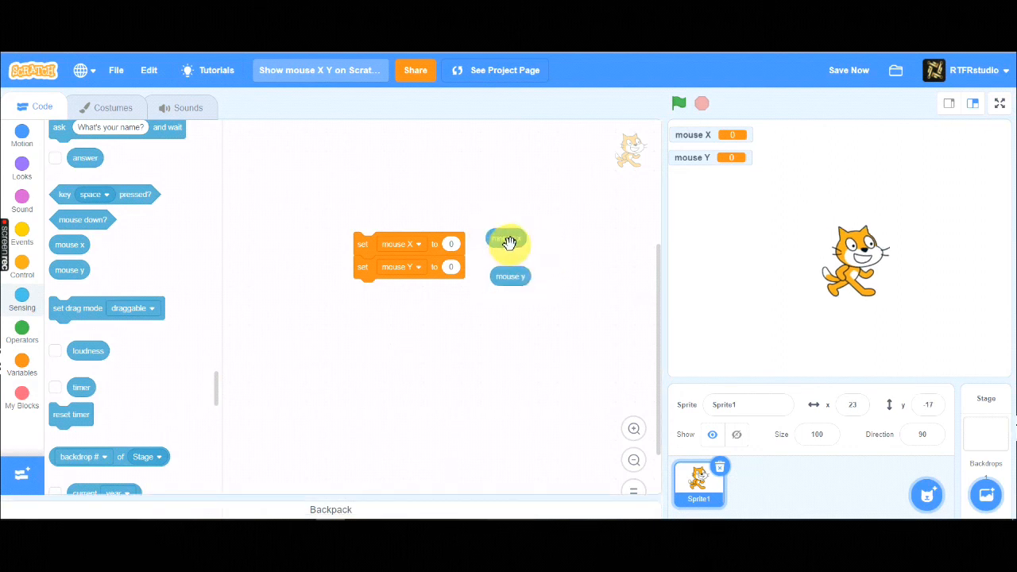
drag(507, 240, 462, 244)
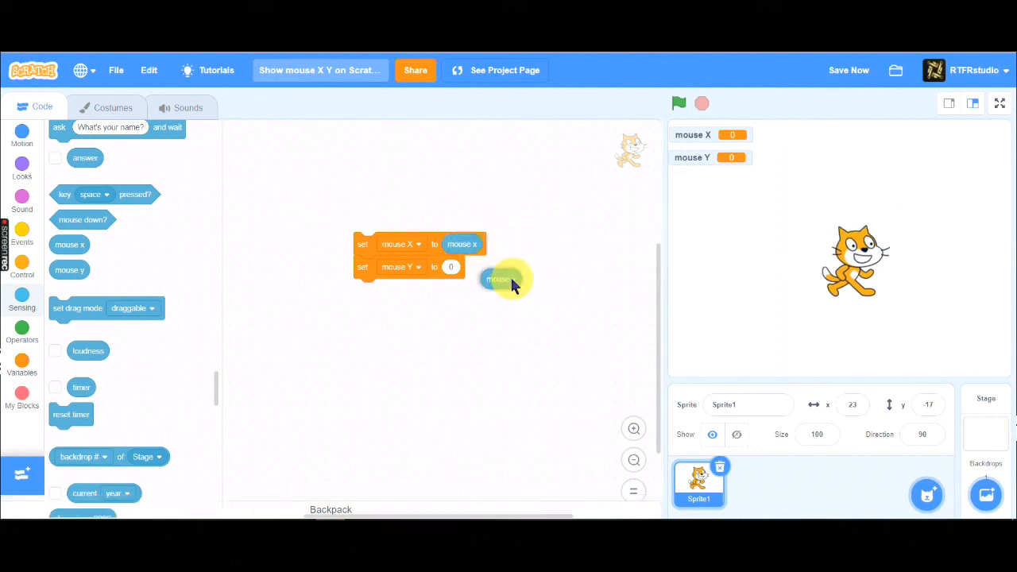
drag(501, 279, 461, 266)
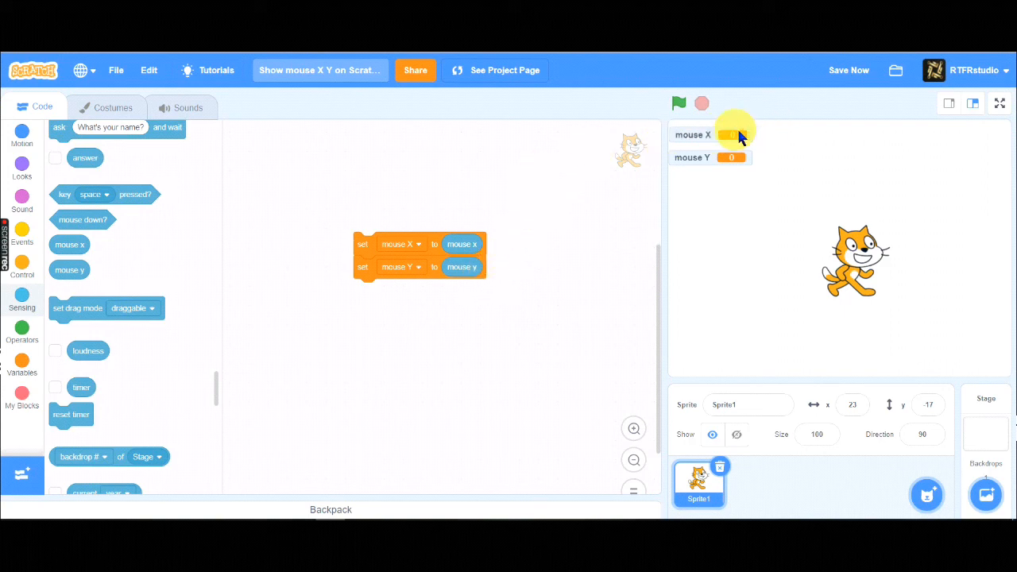
drag(715, 134, 715, 357)
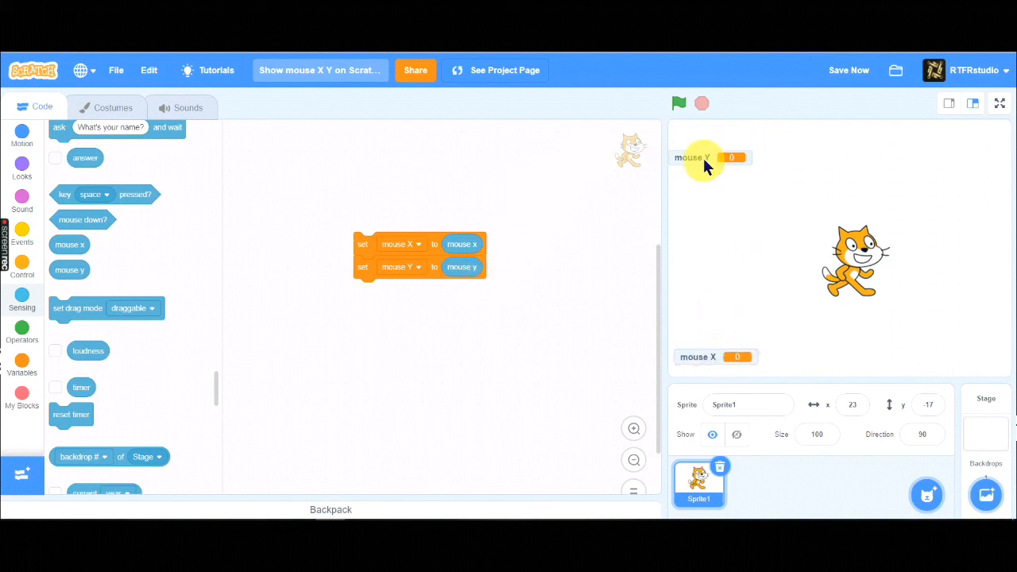
drag(707, 158, 953, 361)
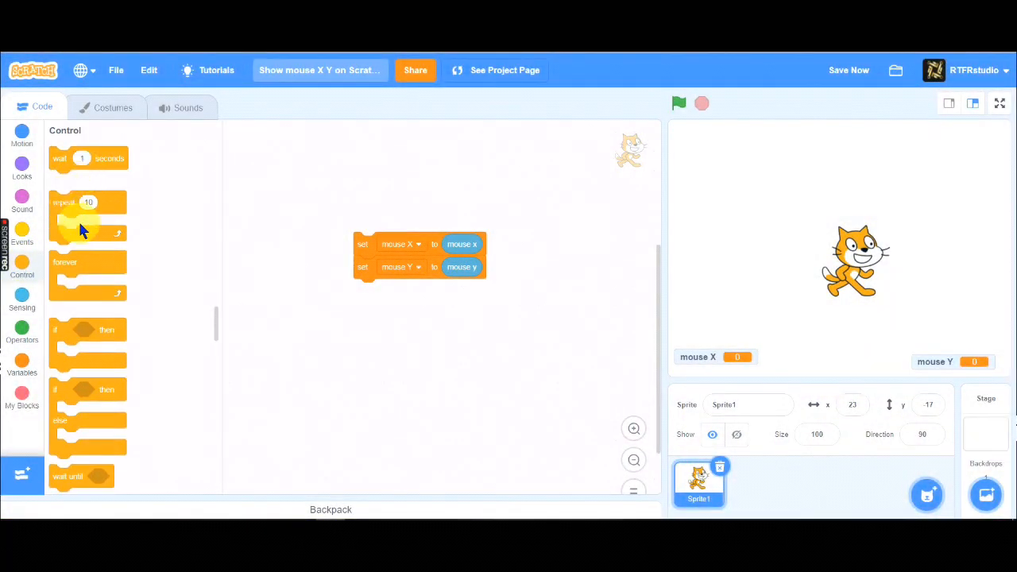
Wrap the set blocks in a forever loop under 'when green flag clicked' and run it.
drag(88, 214, 386, 251)
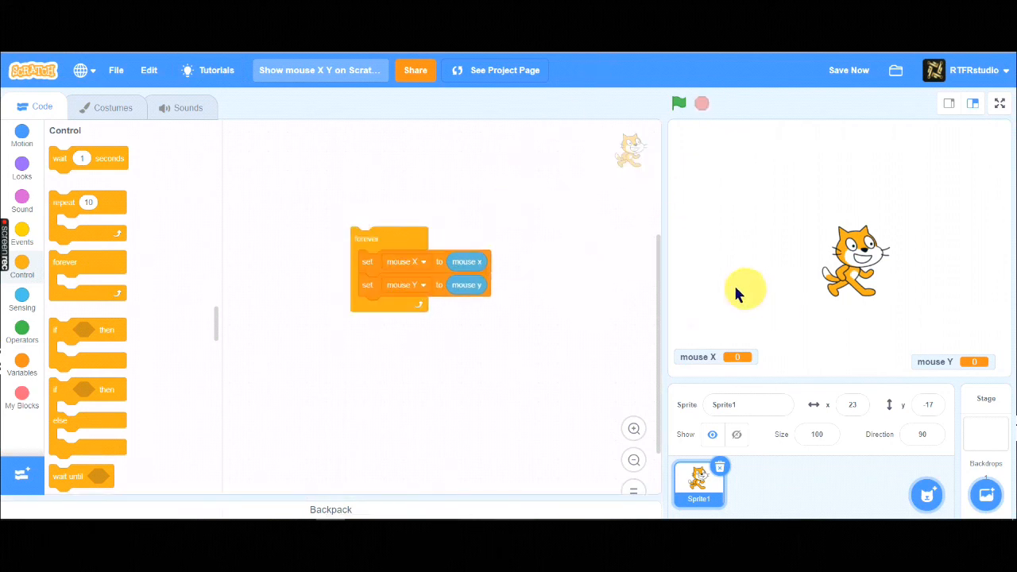
click(22, 236)
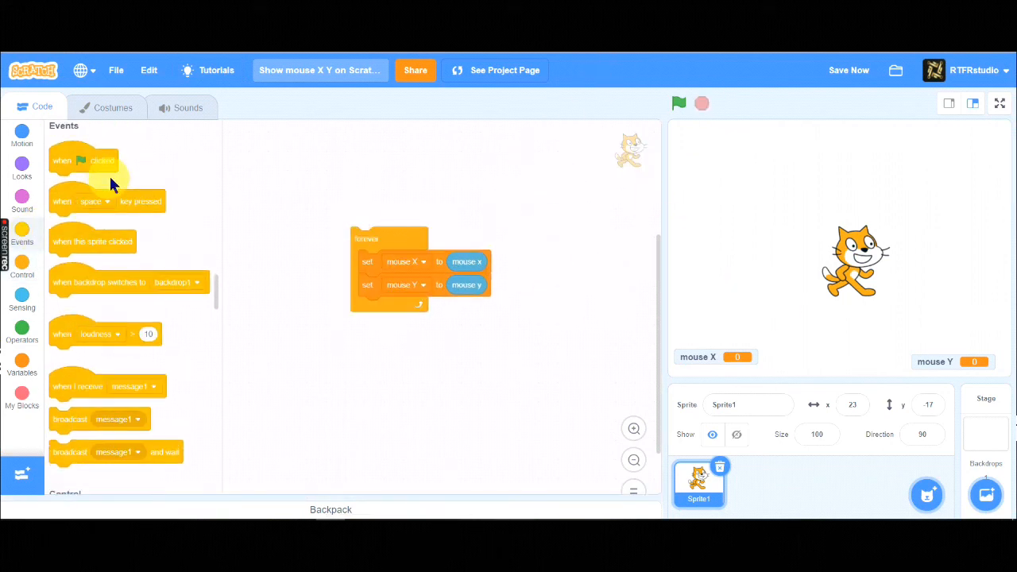
drag(84, 161, 381, 216)
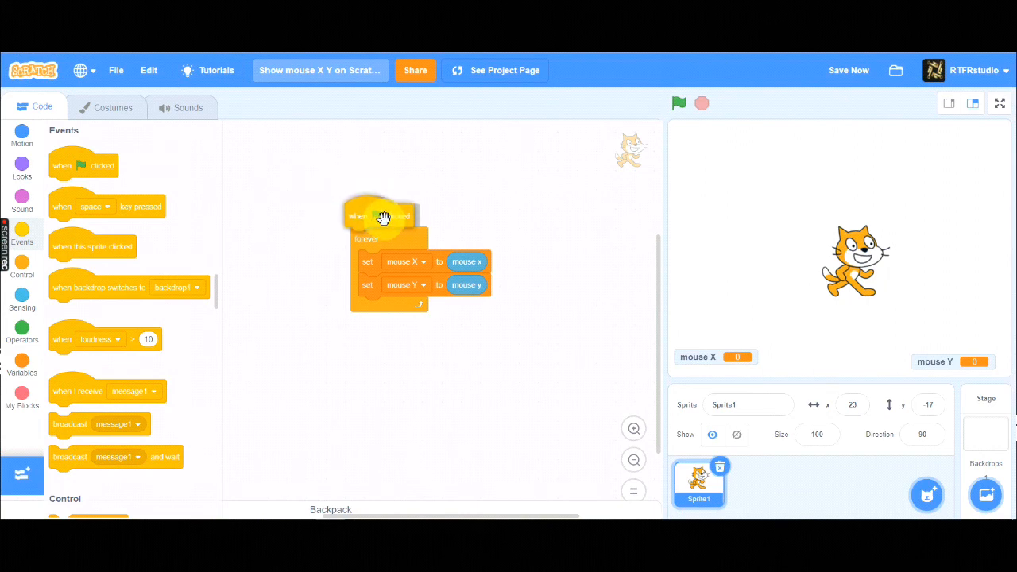
drag(383, 216, 433, 214)
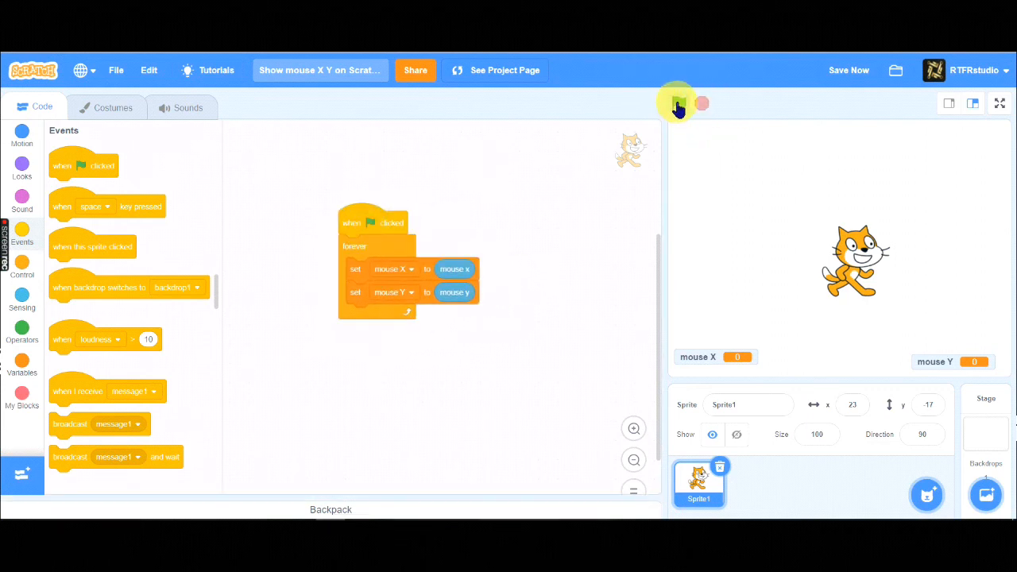
click(677, 103)
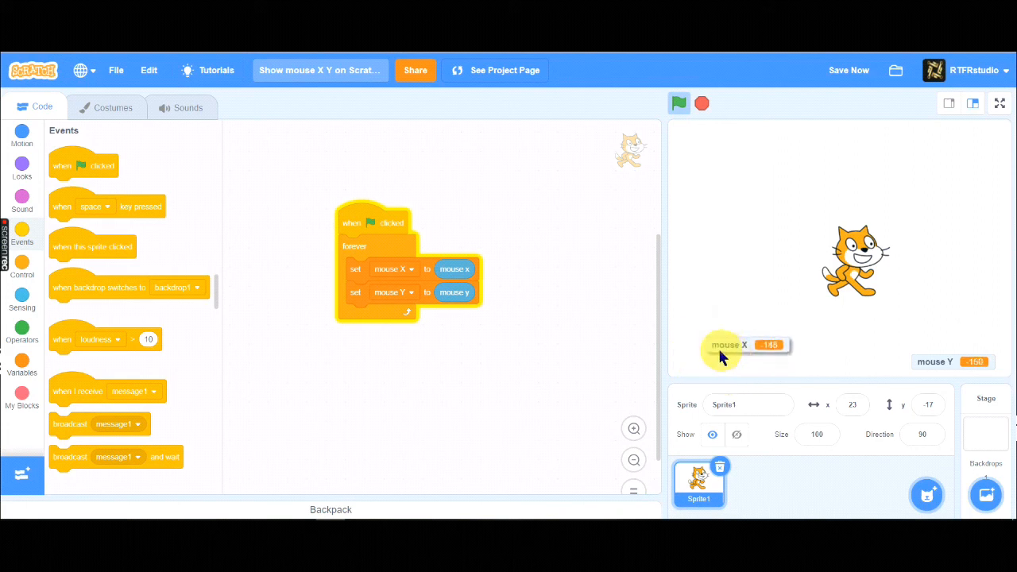
mouse_move(909, 290)
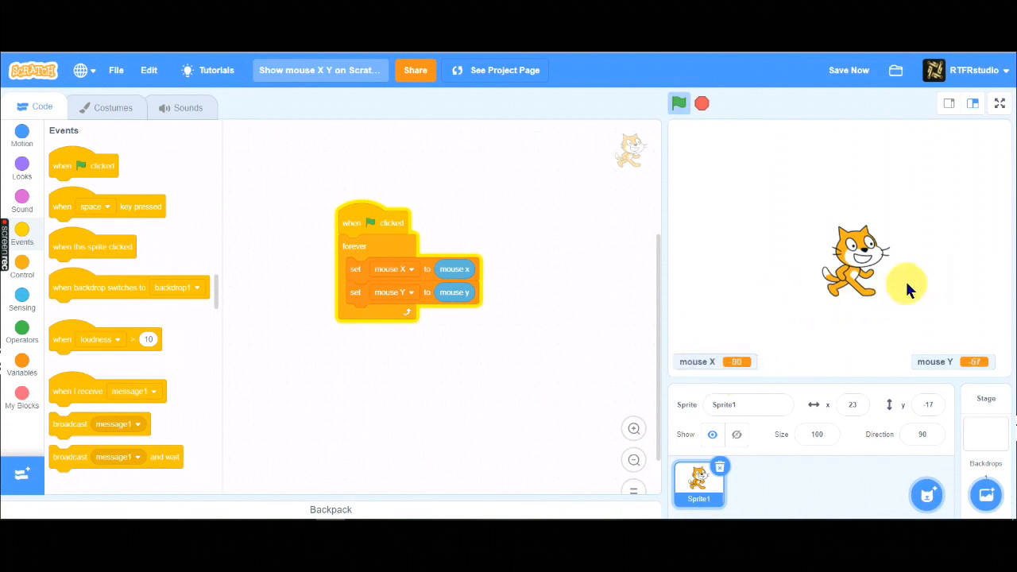
mouse_move(929, 278)
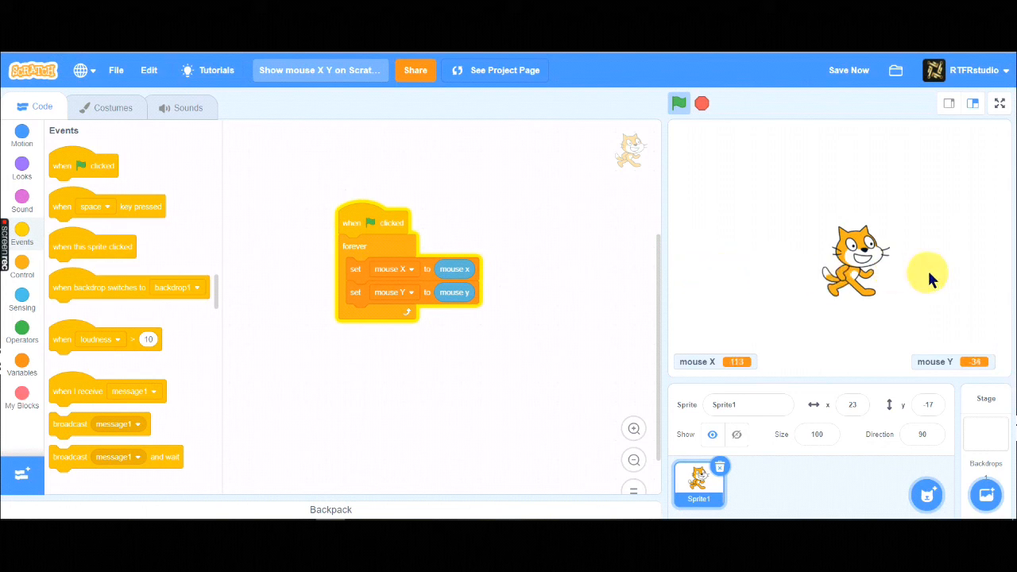
mouse_move(805, 166)
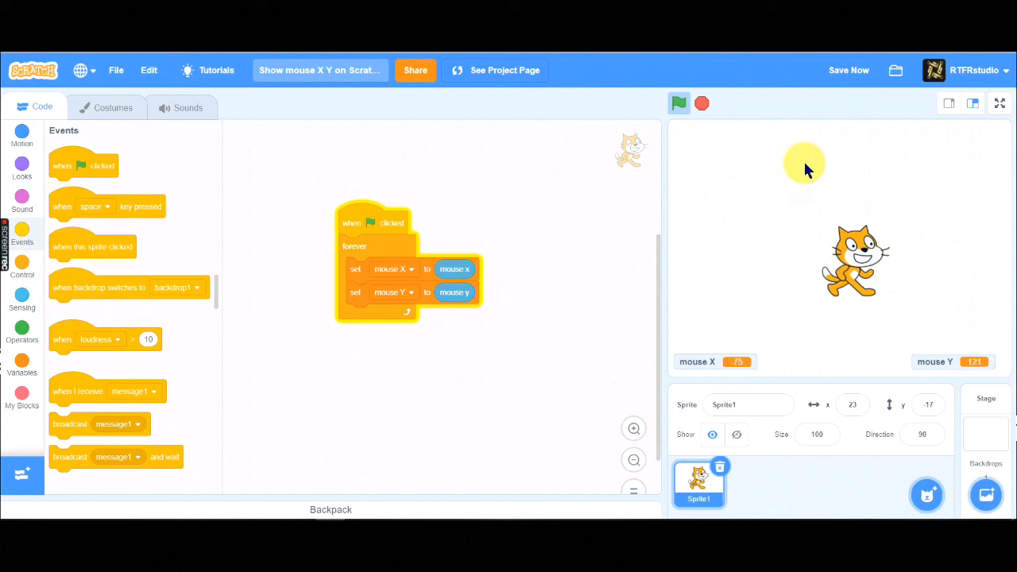
Stop the running script, save the project, and view its project page.
click(679, 103)
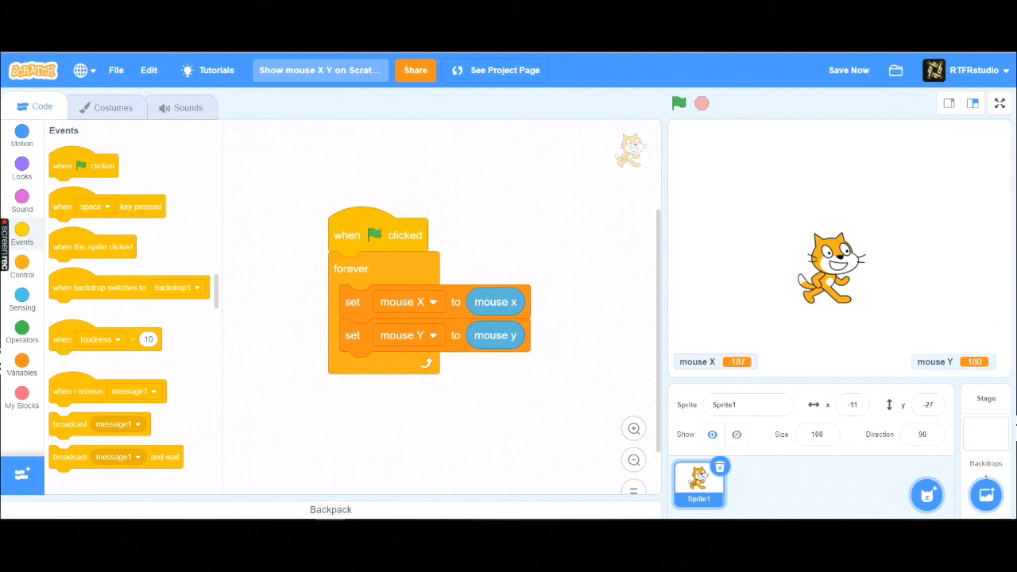
click(848, 70)
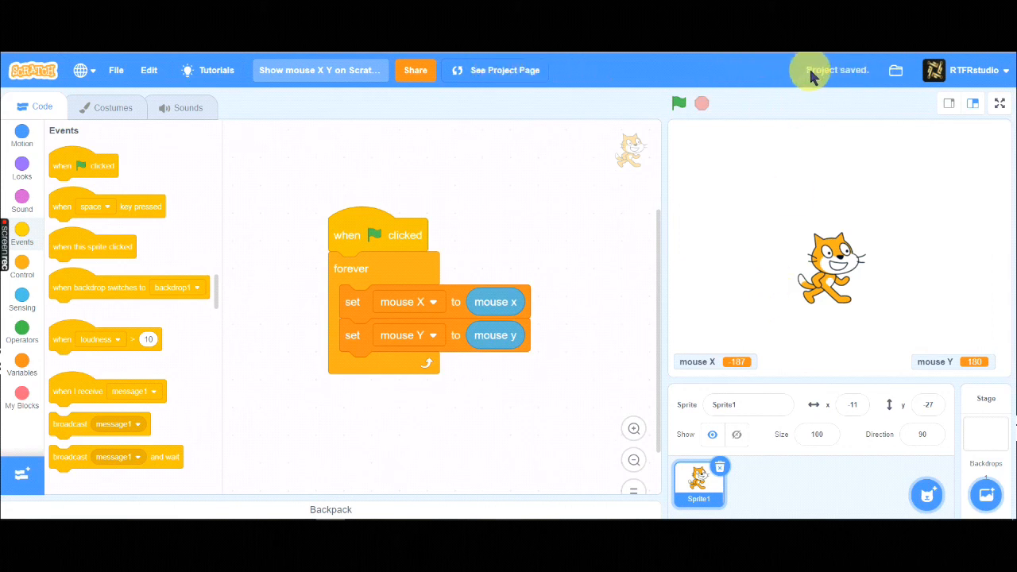
mouse_move(667, 72)
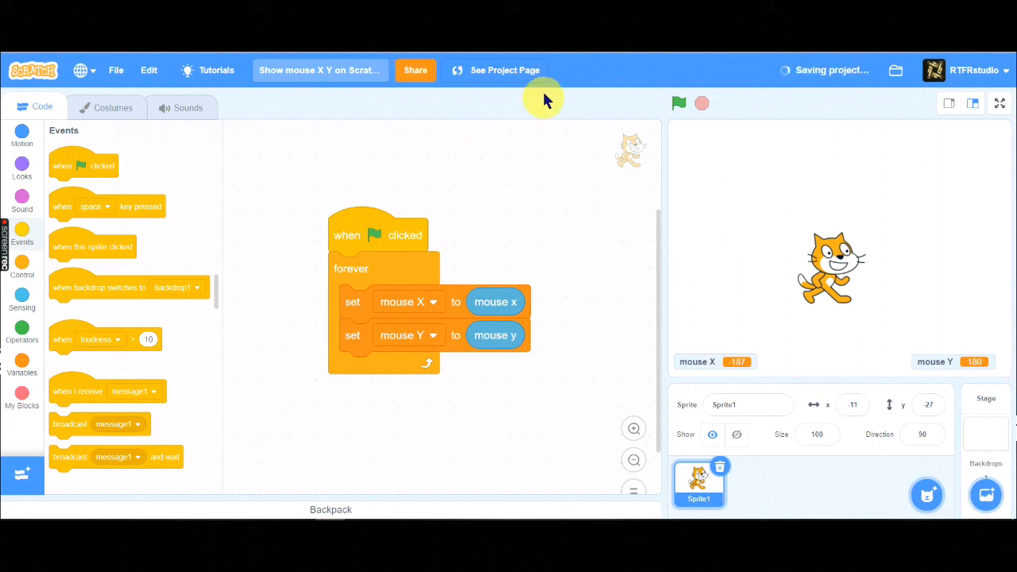
click(504, 70)
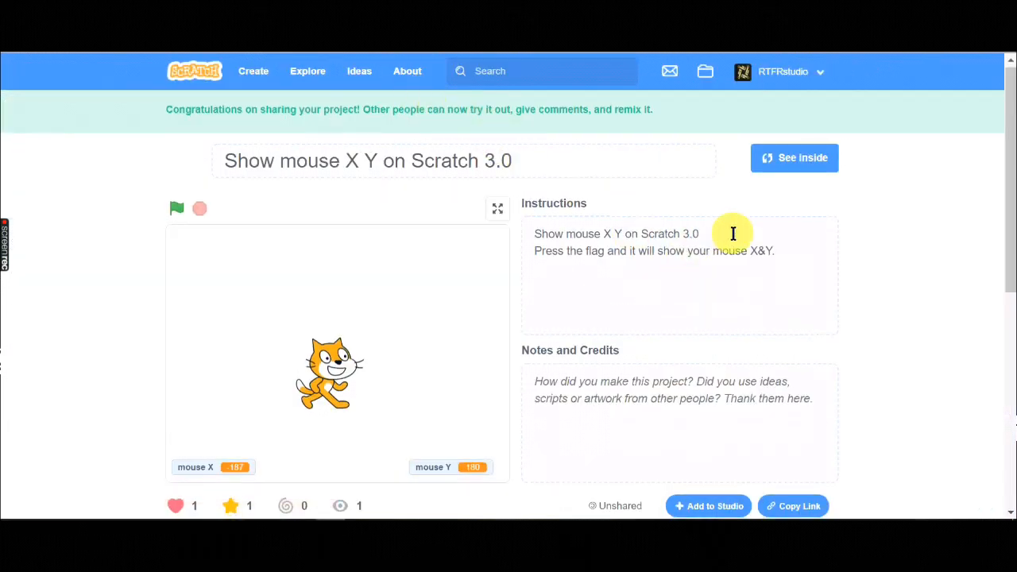